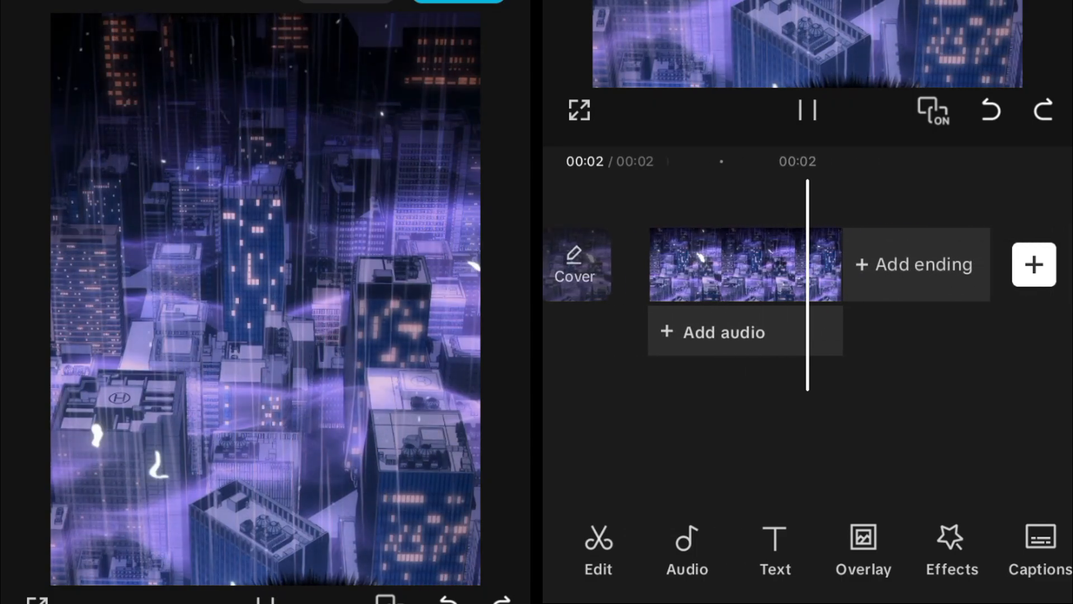
Overlay the green-screen character clip and key out the green with Chroma key, edge cleanup 48, and HSL desaturation
left_click(807, 110)
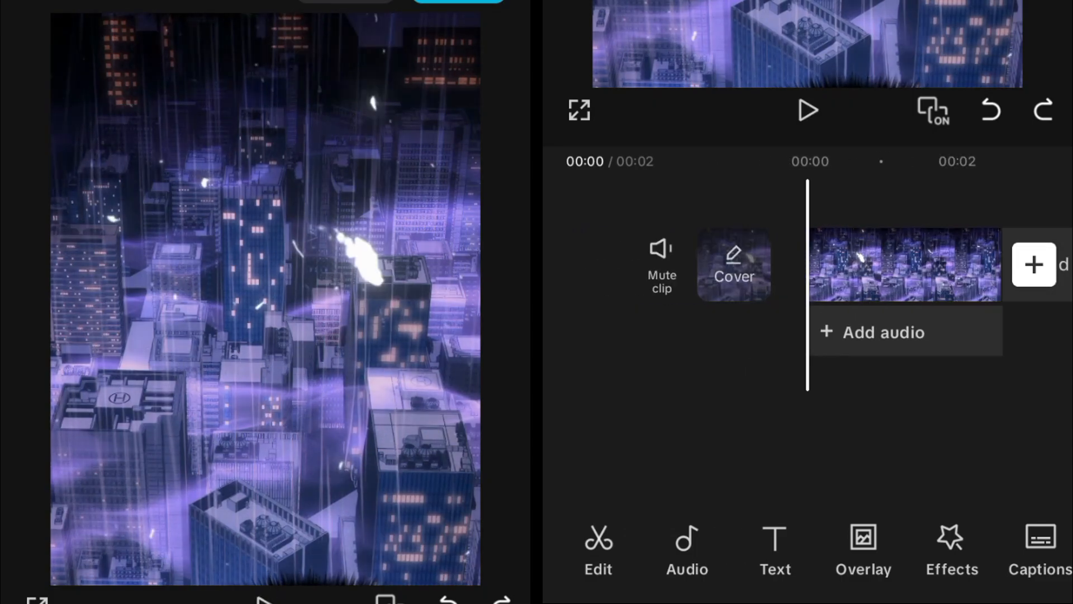
left_click(1034, 265)
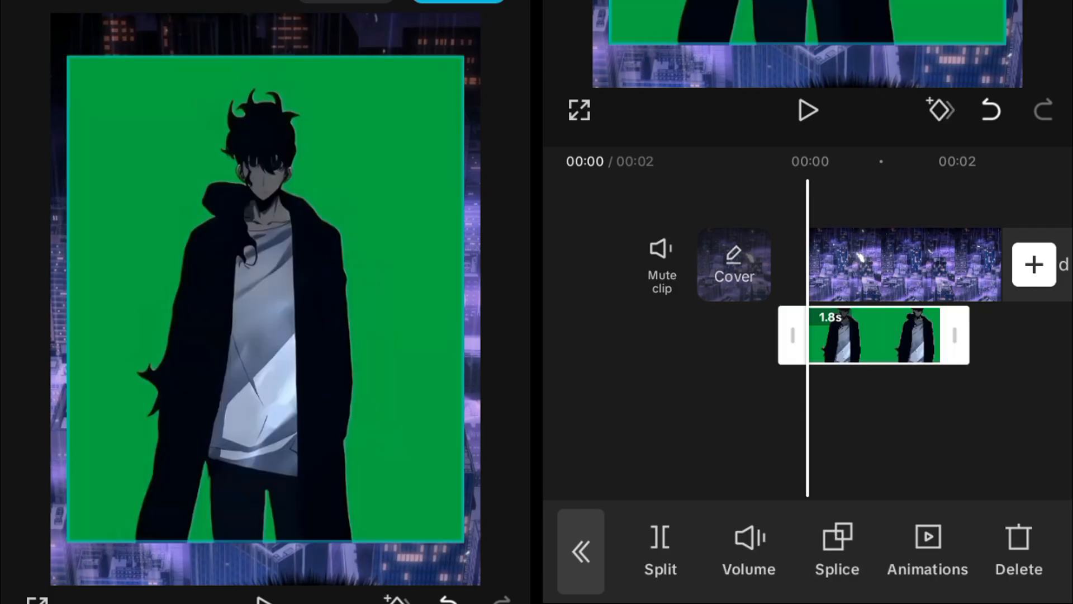
scroll("right", 3)
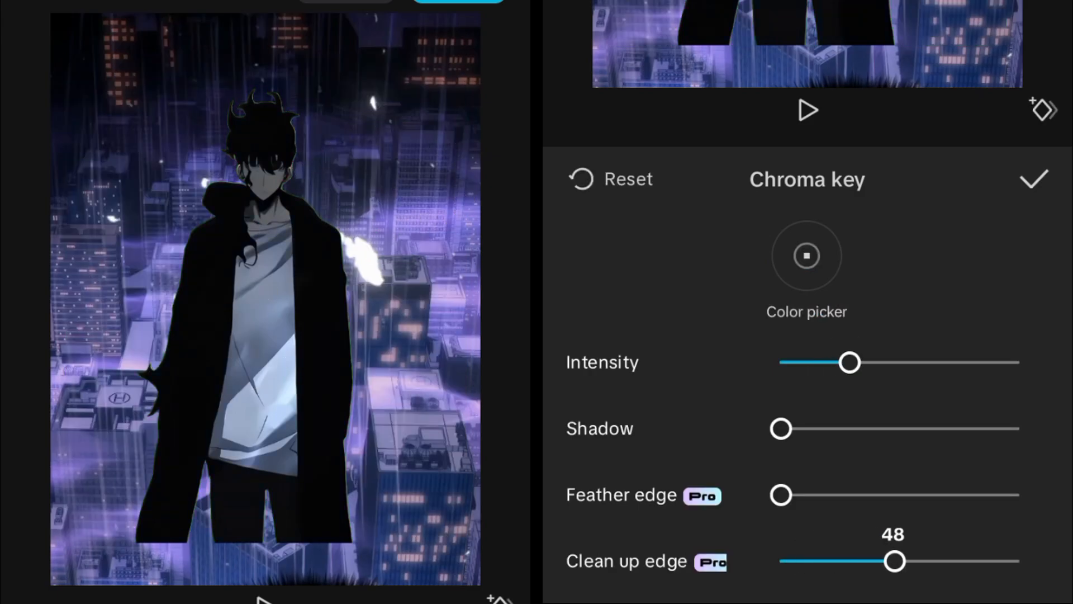
left_click(1033, 179)
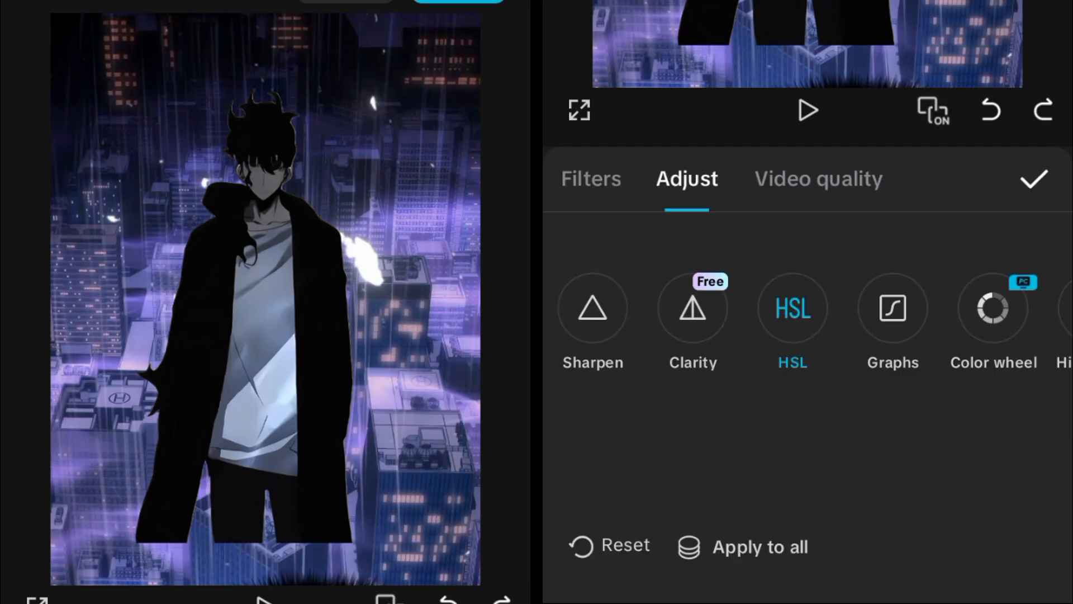
left_click(792, 308)
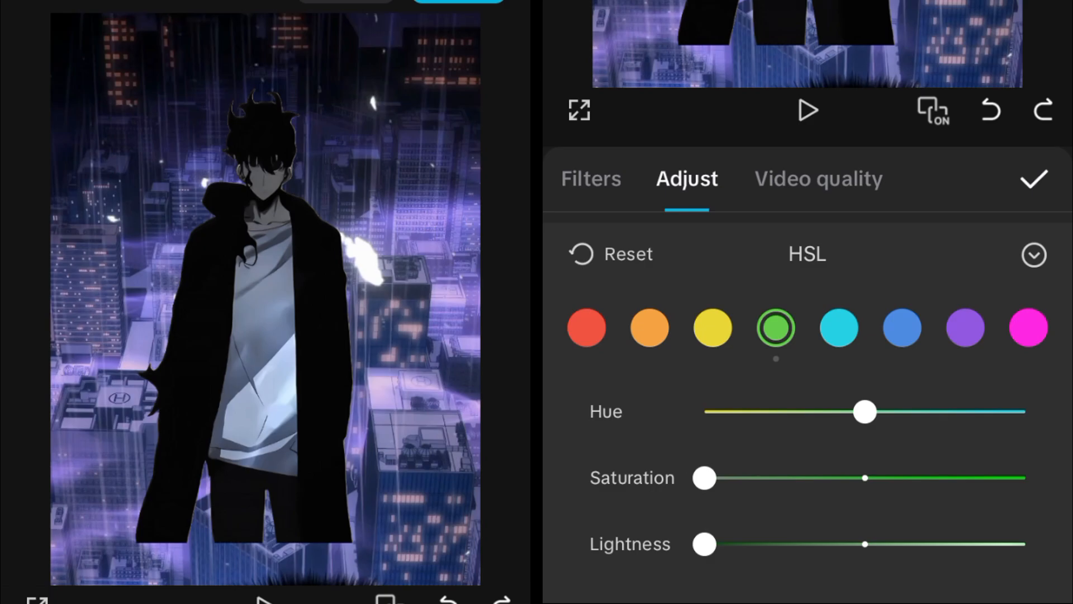
left_click(1034, 179)
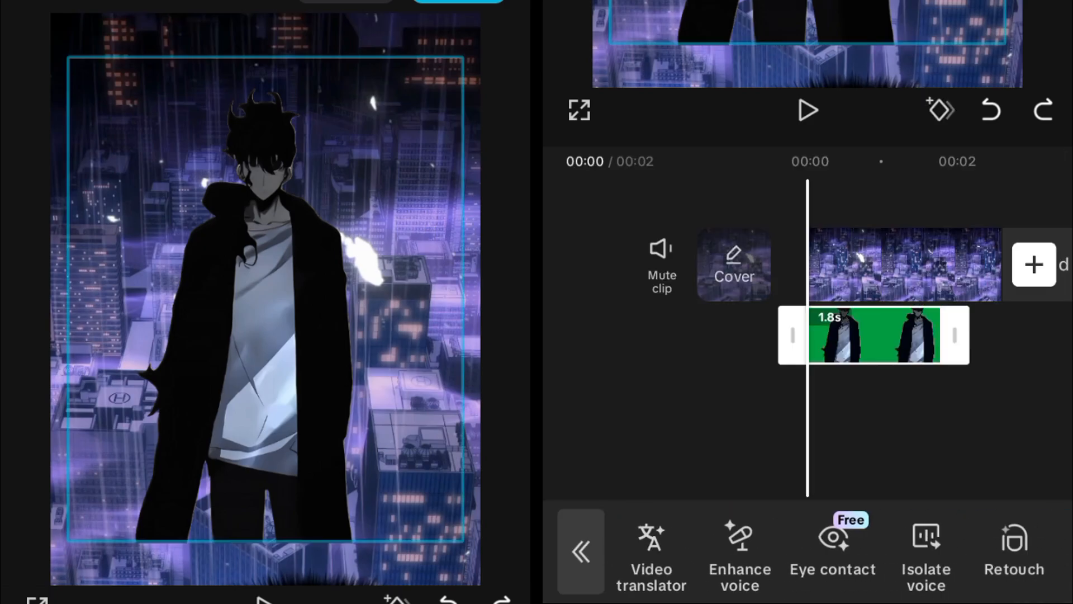
Scale up the keyed character overlay, preview it, and duplicate it into a second overlay layer
scroll("left", 3)
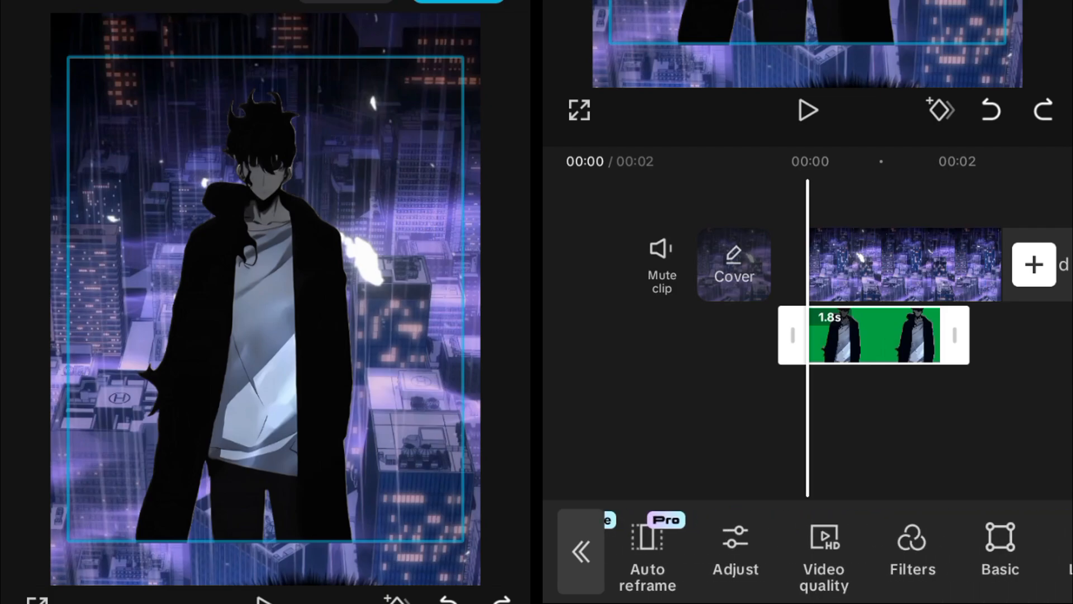
left_click(1000, 551)
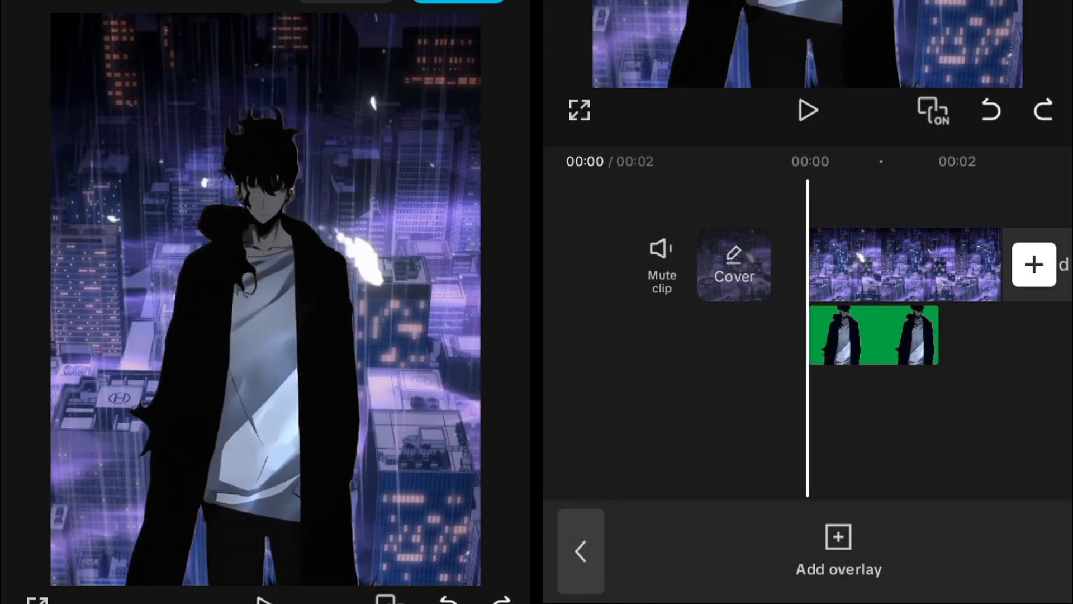
left_click(808, 110)
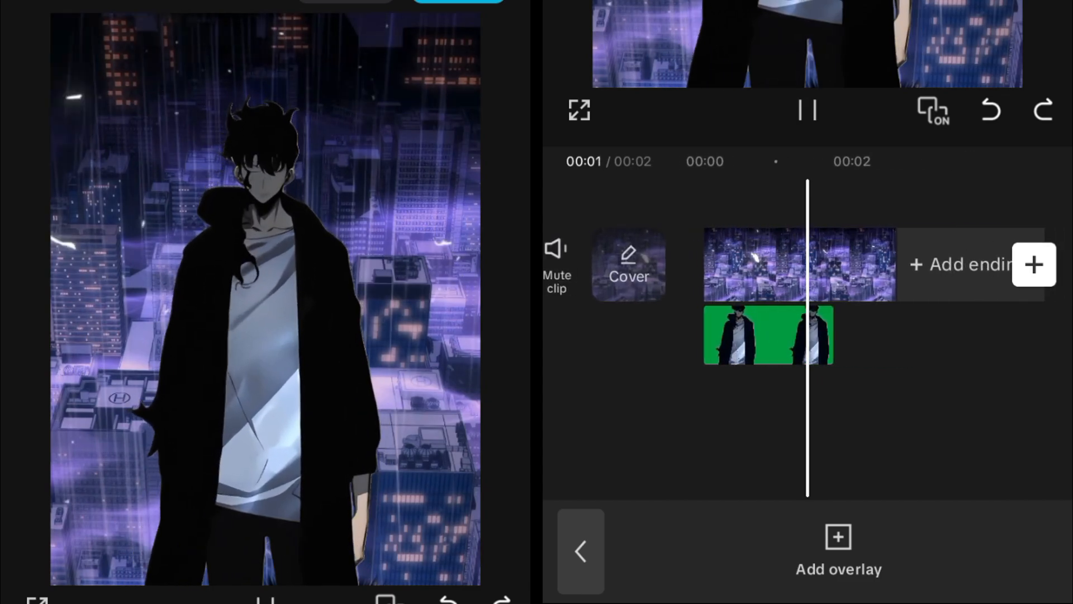
left_click(769, 336)
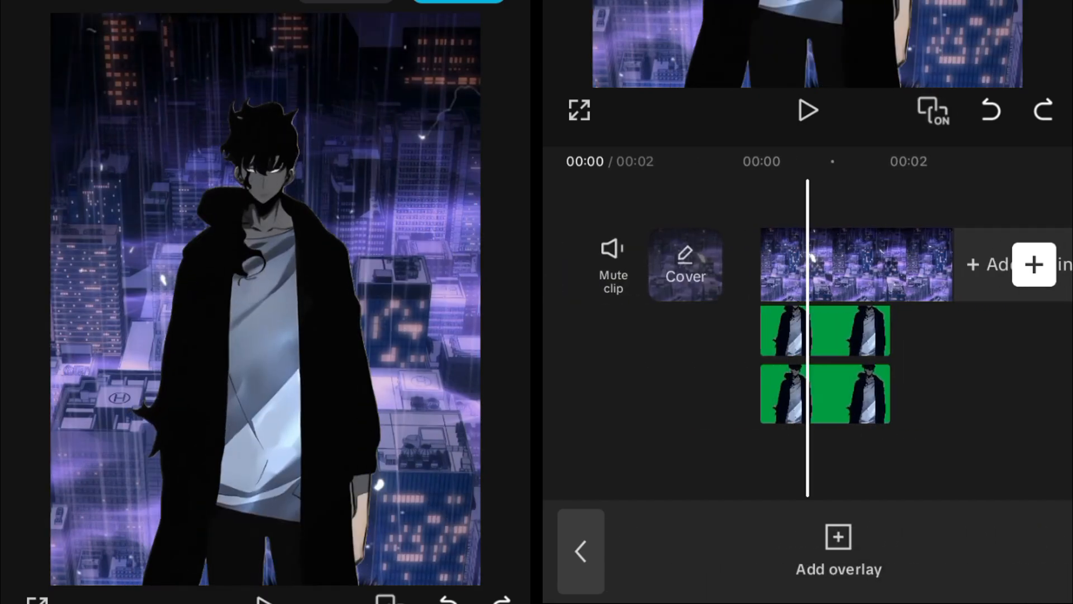
left_click(798, 394)
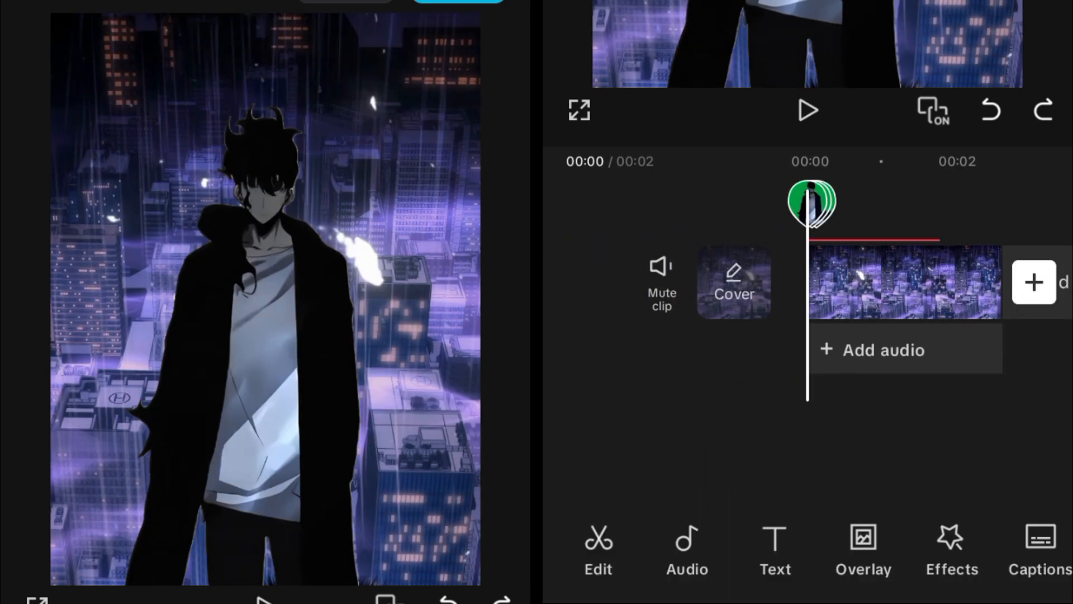
Add the Solution photo effect as a black ink aura, duplicate it, and tune its color and intensity
left_click(950, 551)
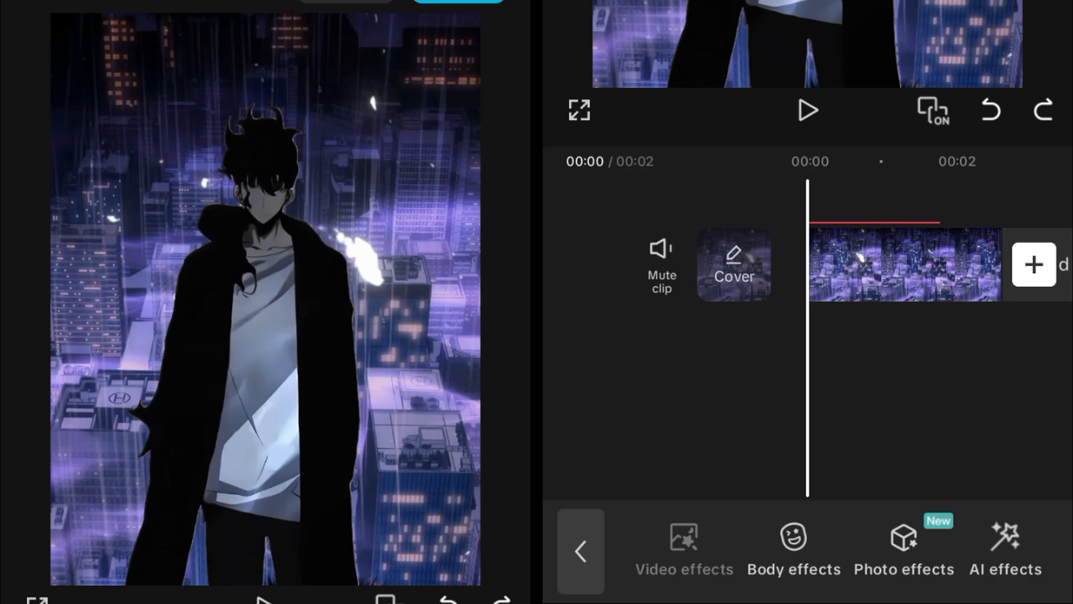
left_click(683, 551)
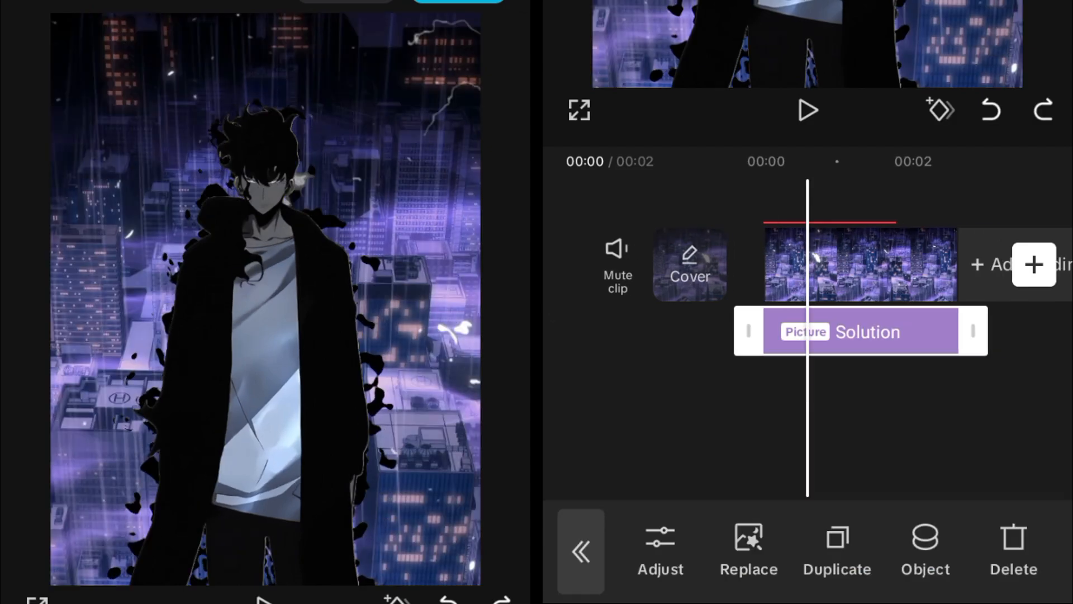
left_click(836, 547)
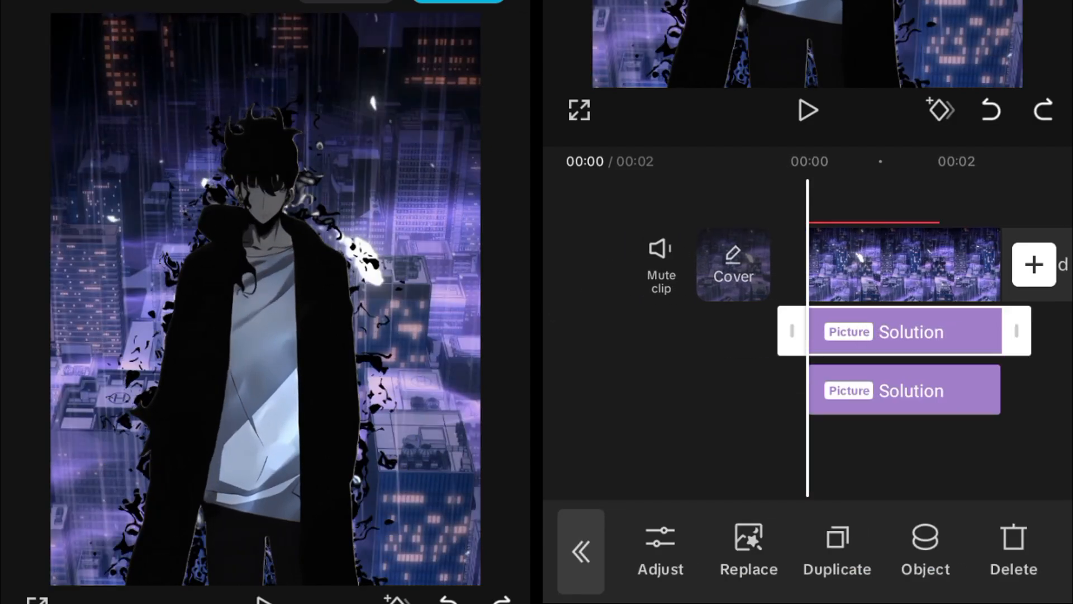
left_click(924, 551)
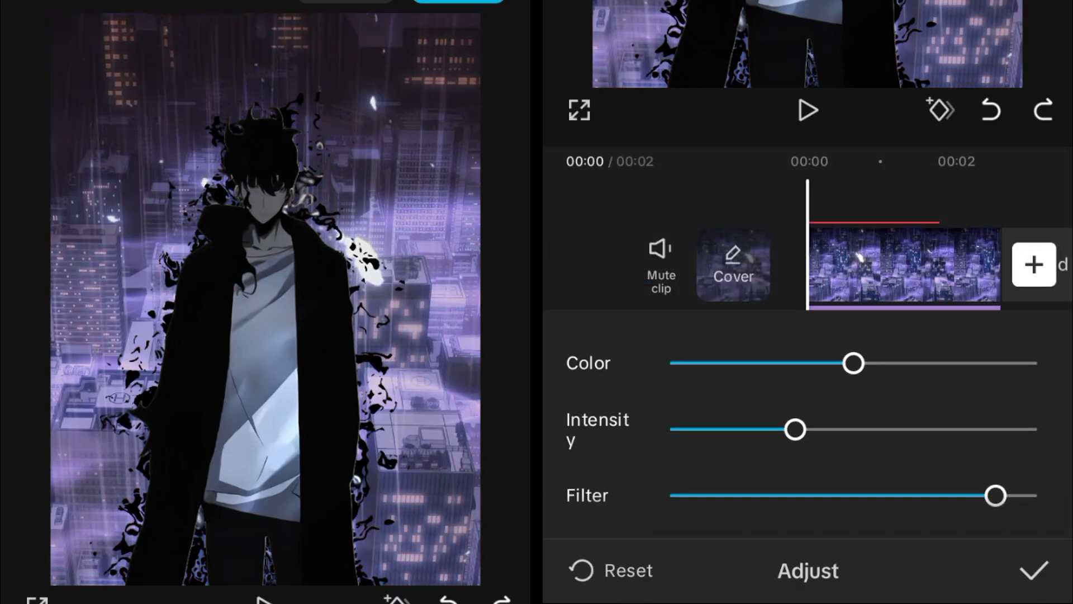
left_click(808, 110)
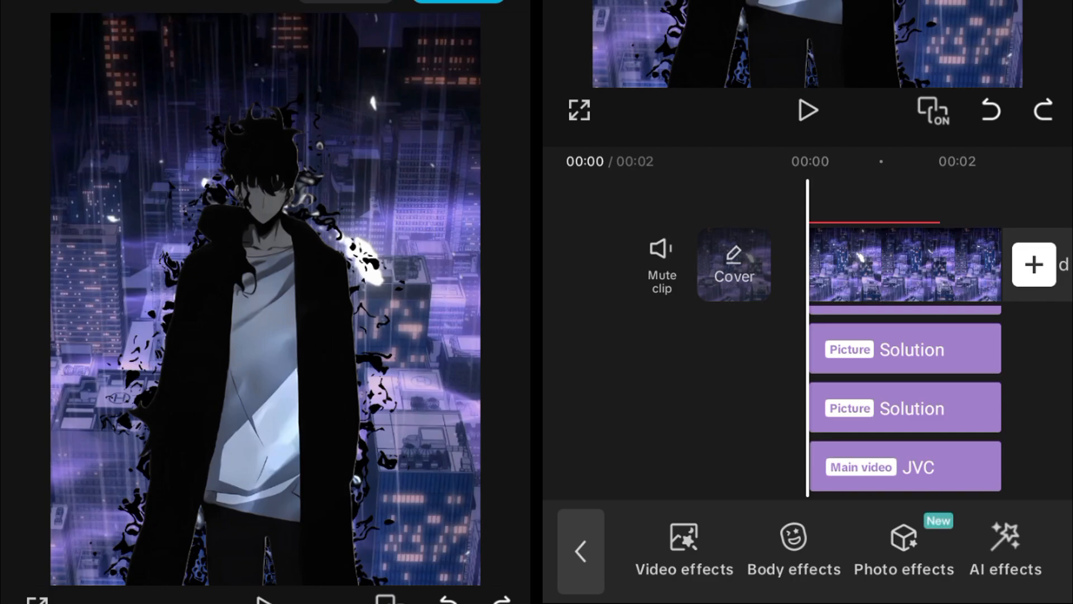
Apply the JVC glow effect to all three character overlay layers for a purple outline
left_click(883, 467)
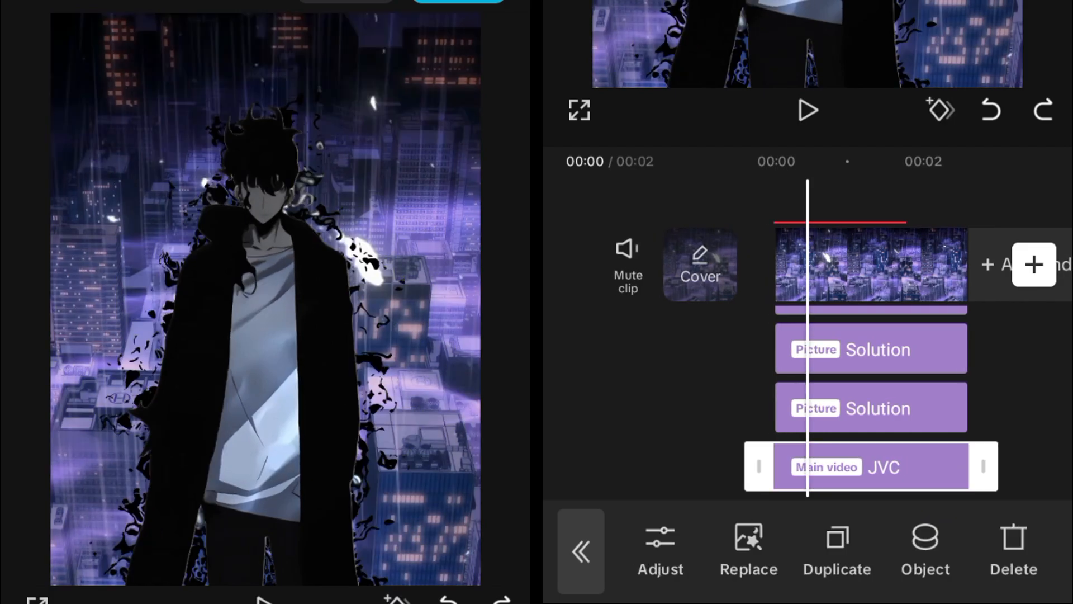
left_click(924, 551)
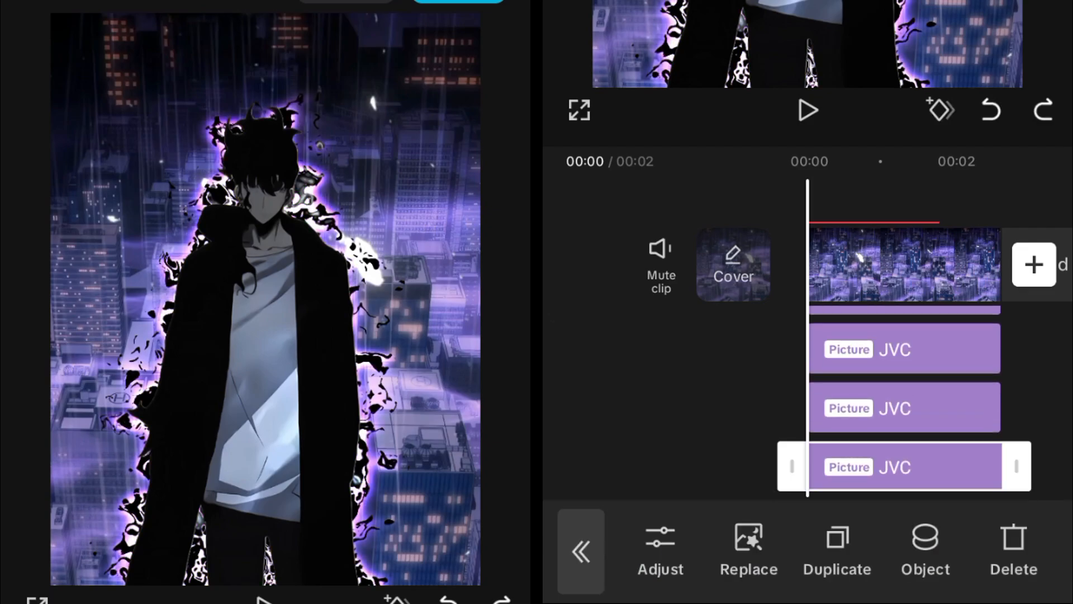
left_click(924, 551)
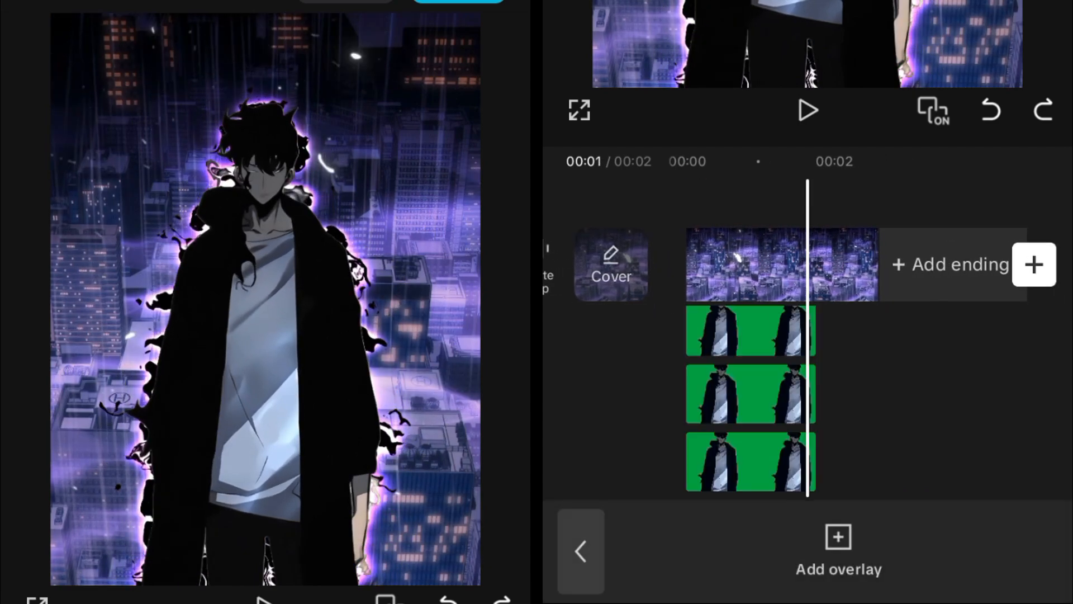
Adjust the top character overlay's layer settings and preview the brighter, wider purple glow
left_click(750, 332)
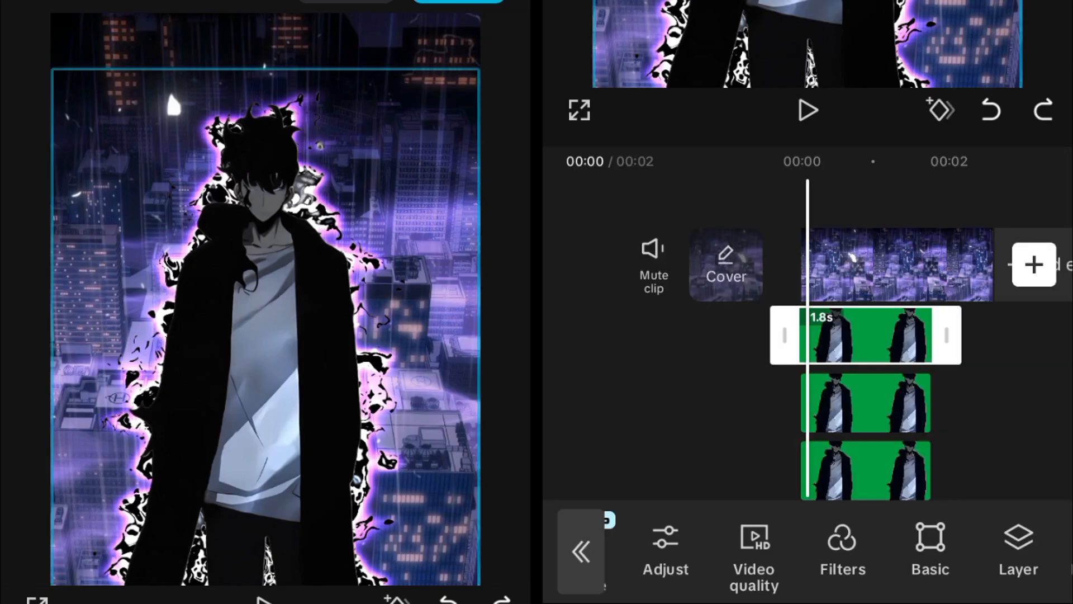
left_click(929, 551)
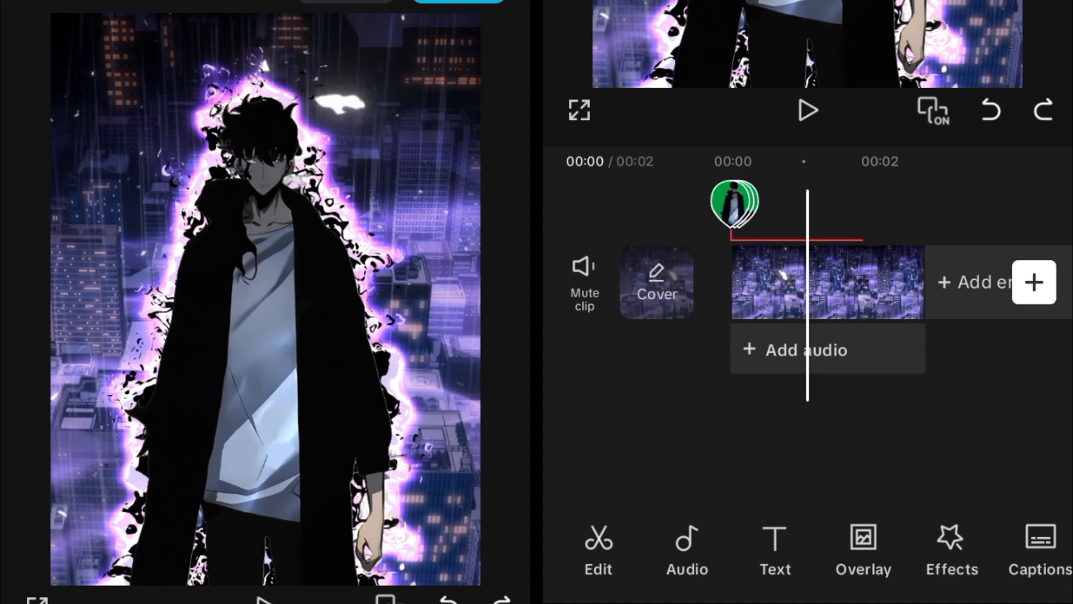
left_click(864, 551)
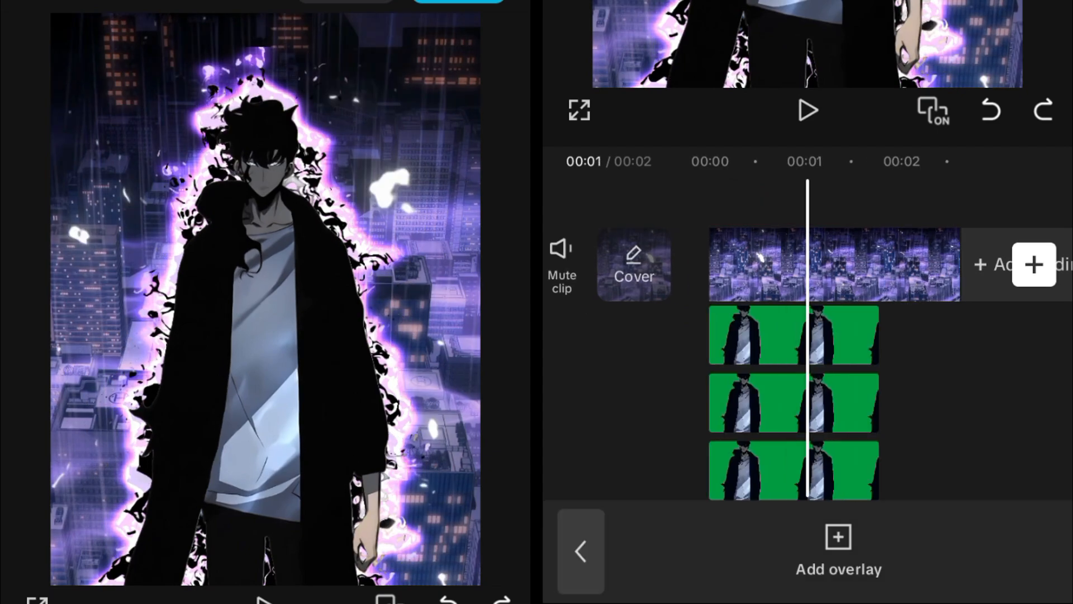